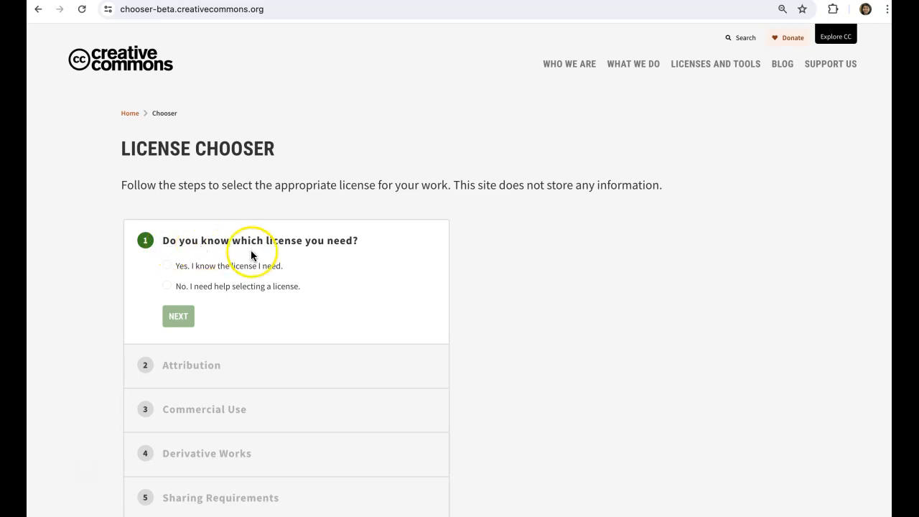
mouse_move(328, 259)
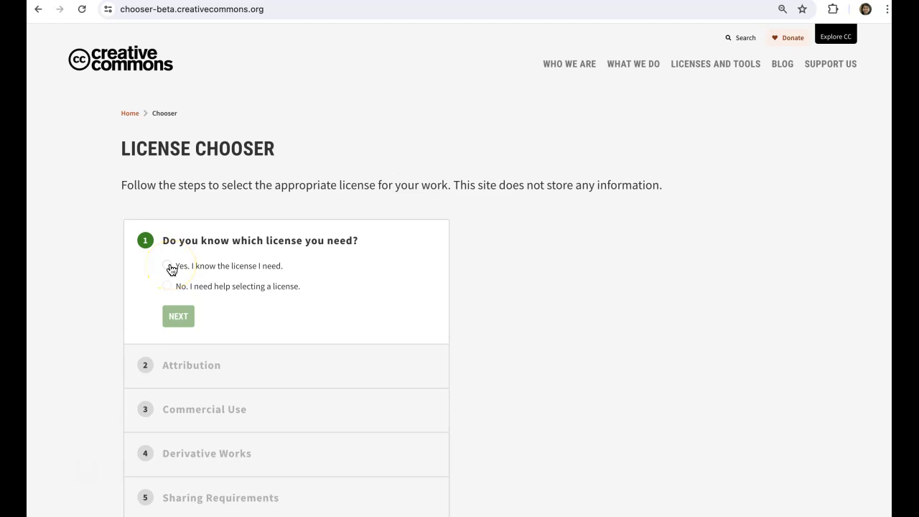
Answer 'Yes, I know the license I need' in the chooser's first question
click(167, 266)
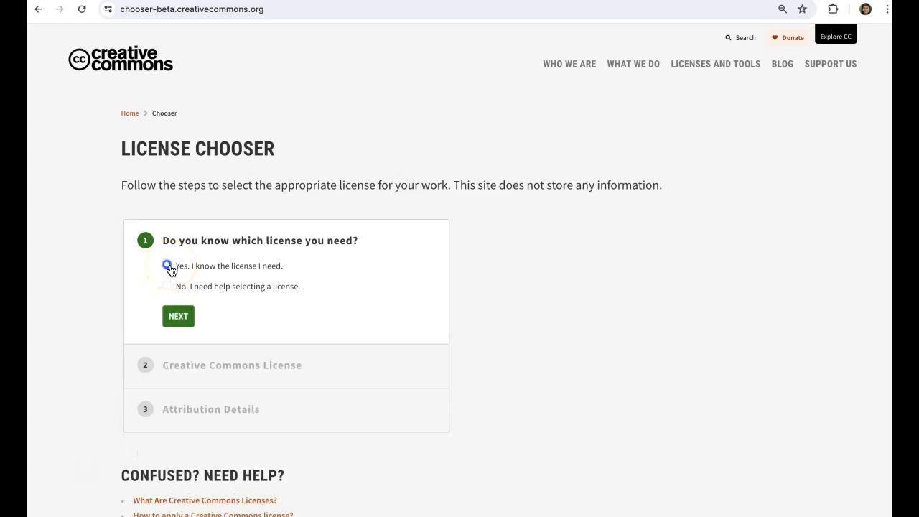
Choose CC BY 4.0 from the license list (briefly trying CC0 1.0) and continue to attribution details
click(178, 316)
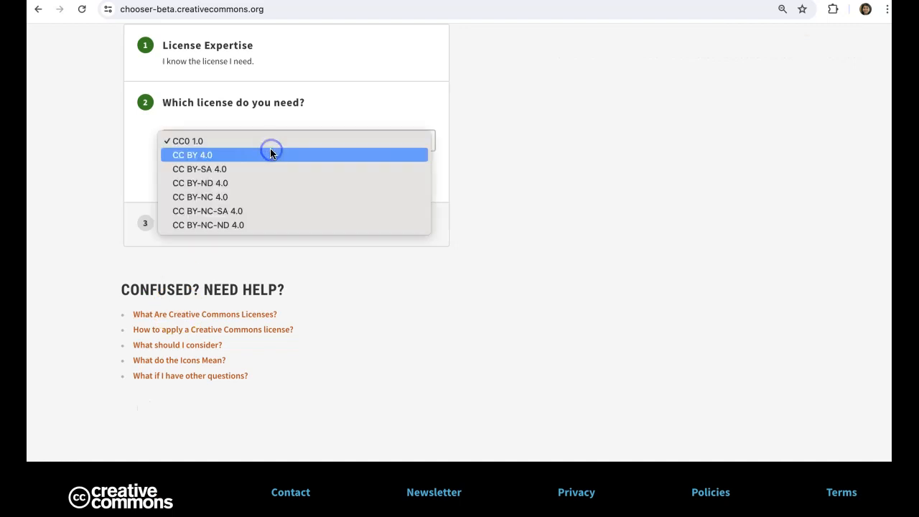
click(192, 155)
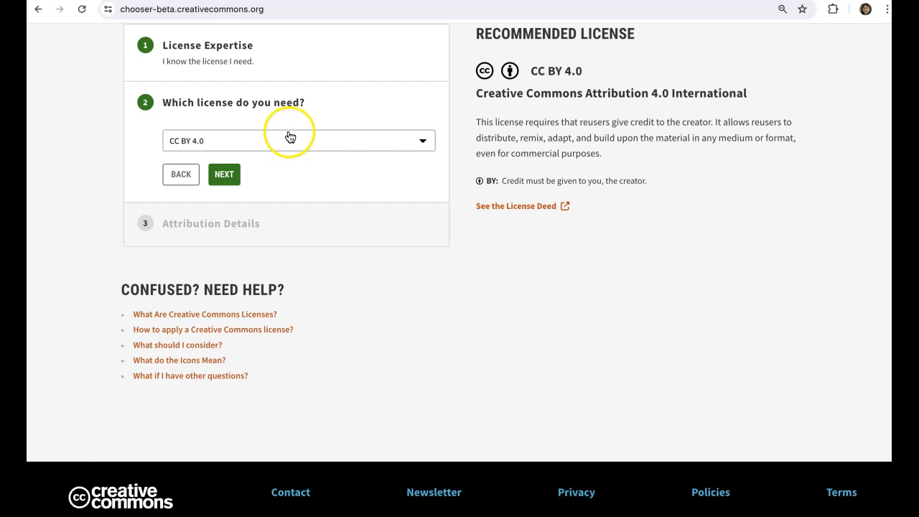
click(295, 140)
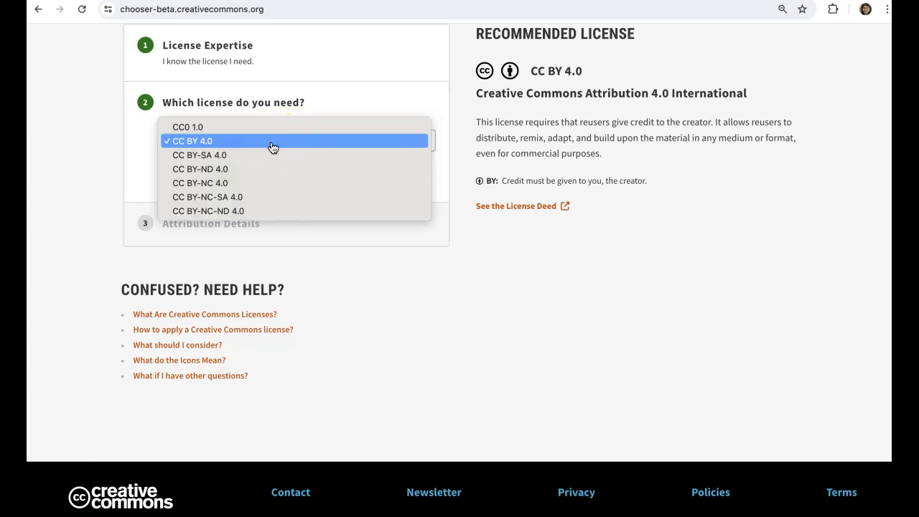
click(189, 126)
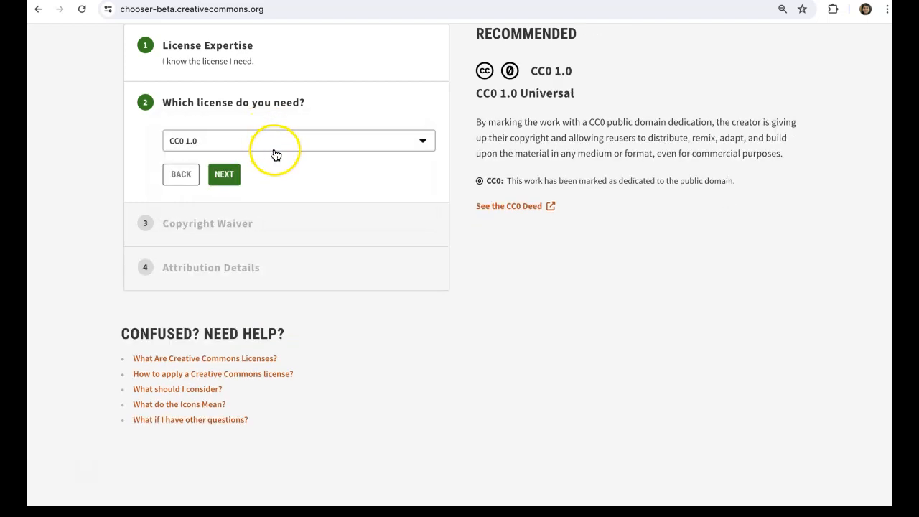
click(299, 140)
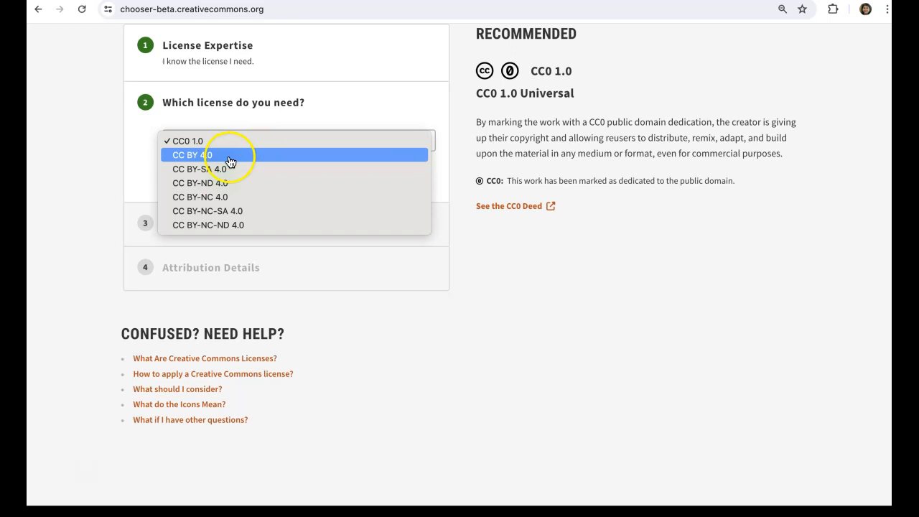
click(192, 155)
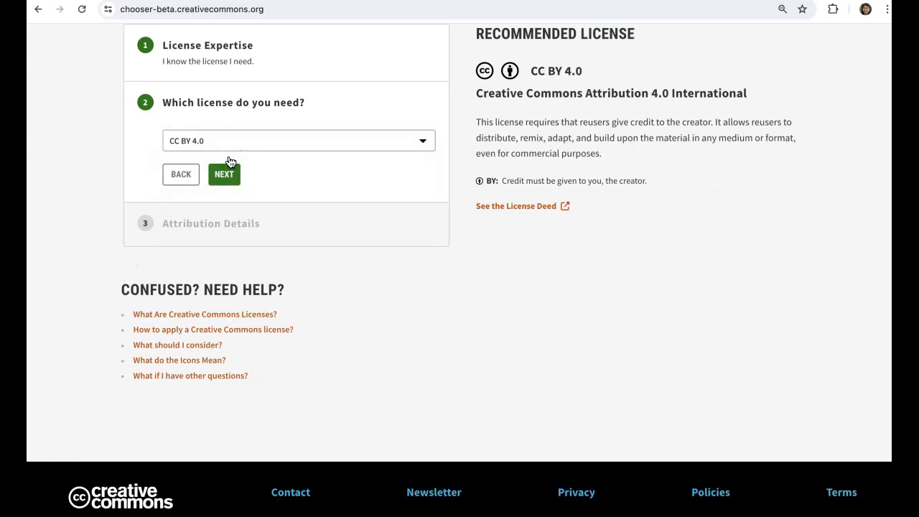
click(299, 141)
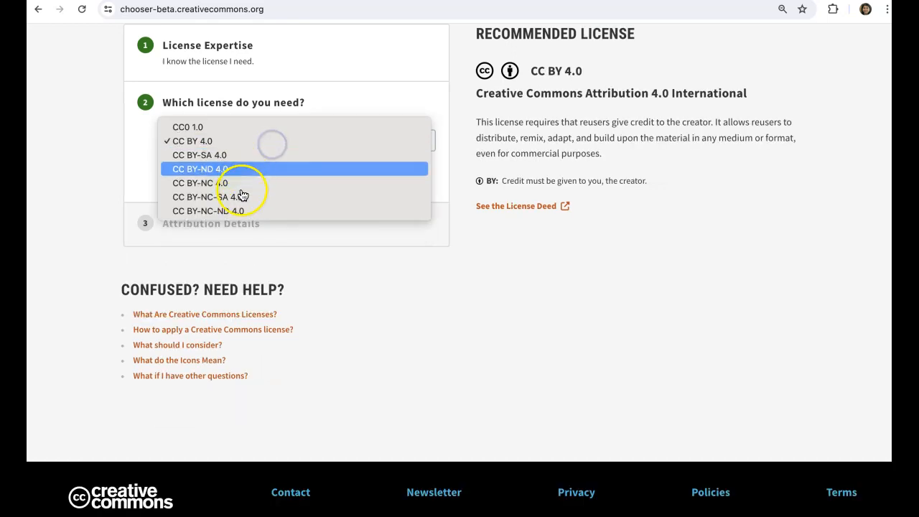
mouse_move(222, 155)
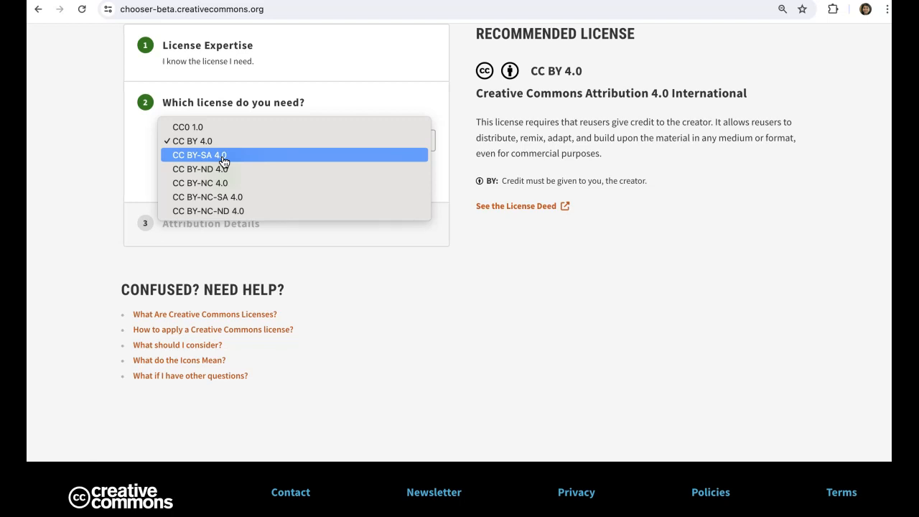
click(191, 141)
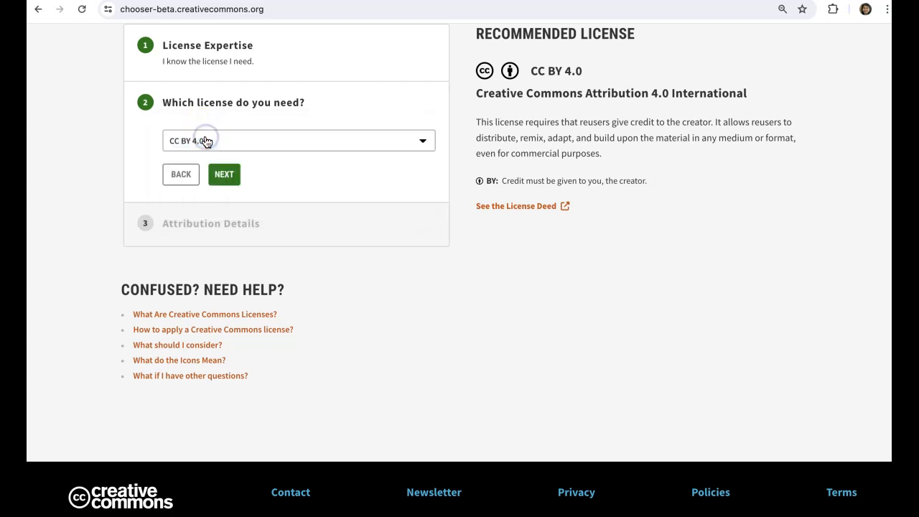
click(224, 175)
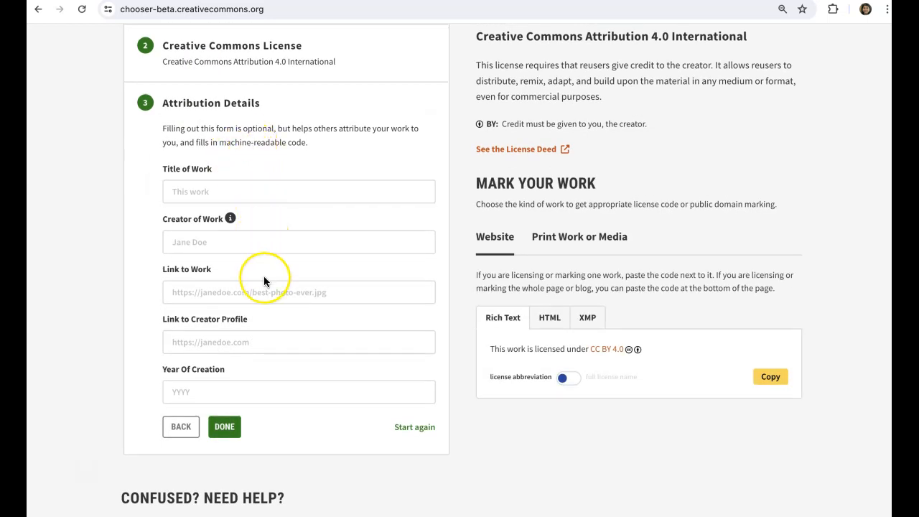
Enter title 'Presentation on Choosing the CC license', creator 'Sushumna rao' and year 2024
click(255, 192)
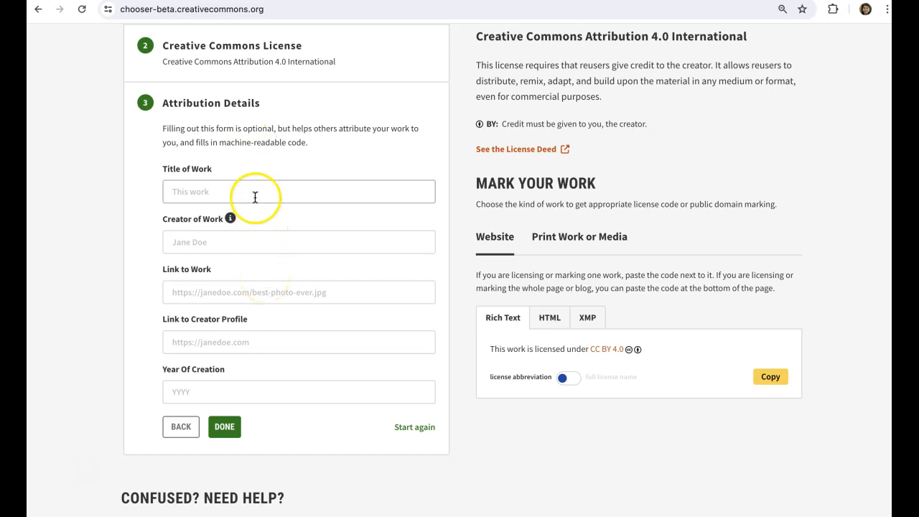
text(Presentation on C)
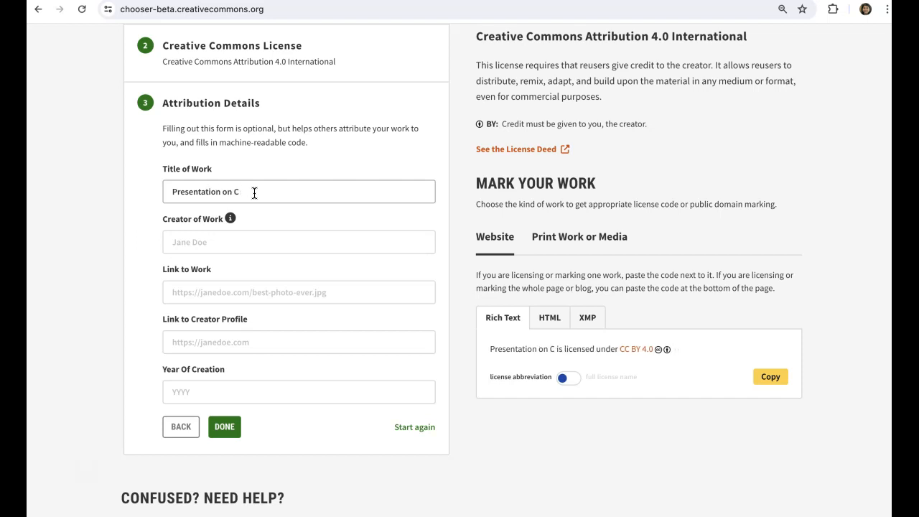
text(hoosing the CC license)
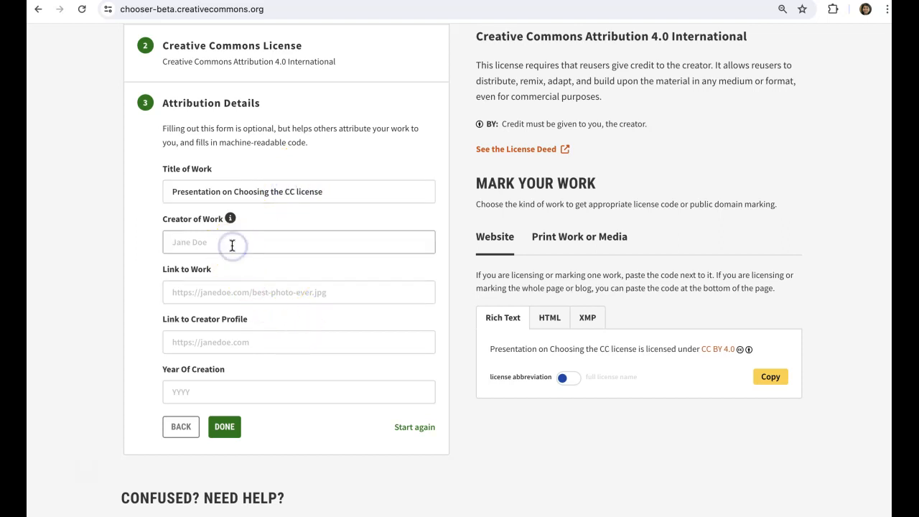
text(Sushumna rao)
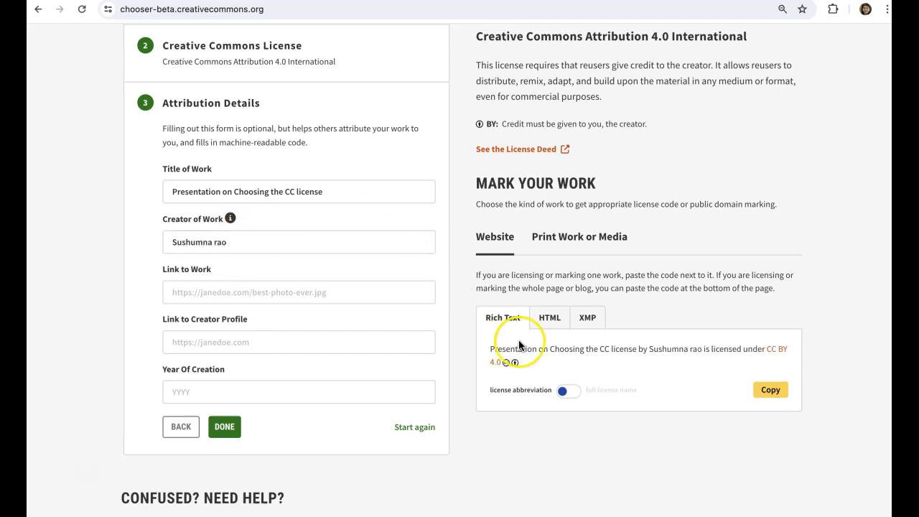
mouse_move(571, 214)
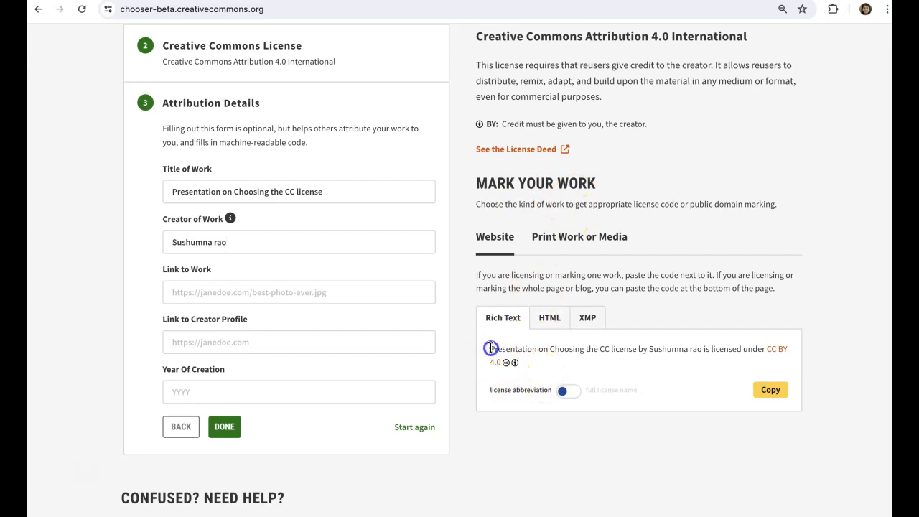
drag(491, 349, 543, 362)
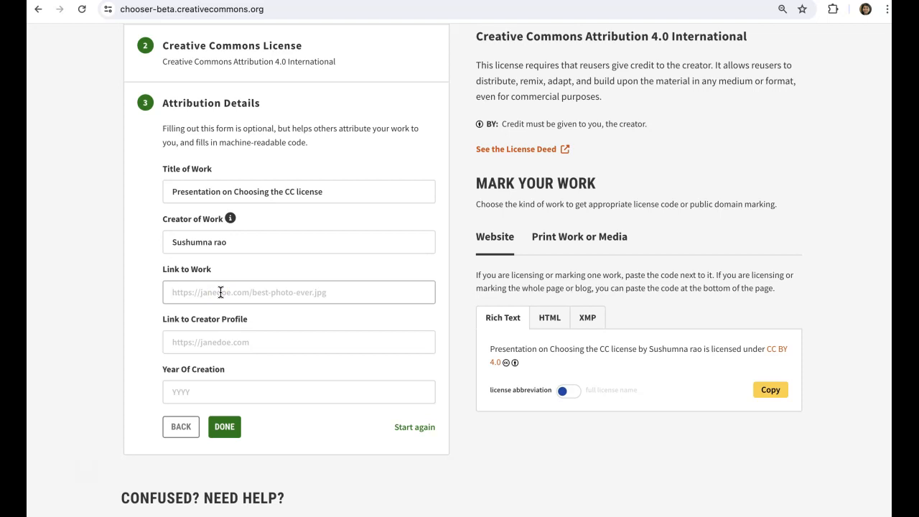
click(299, 293)
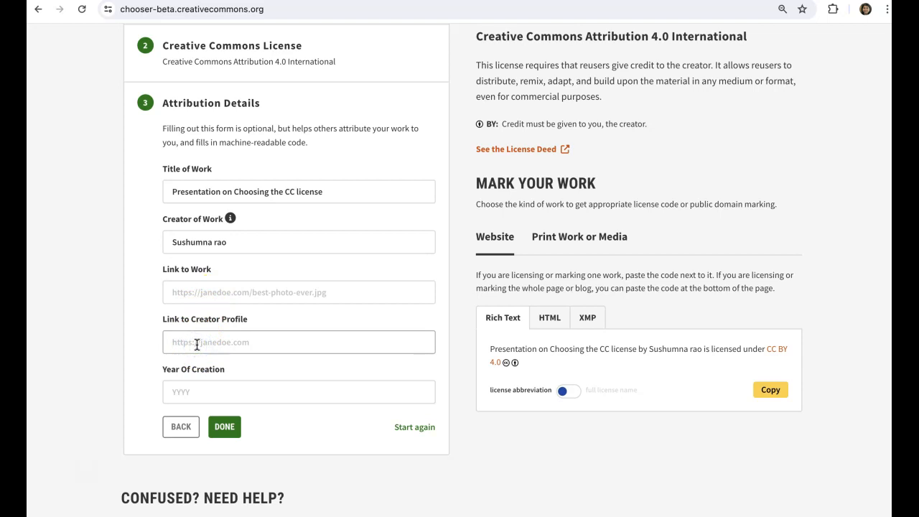
text(2024)
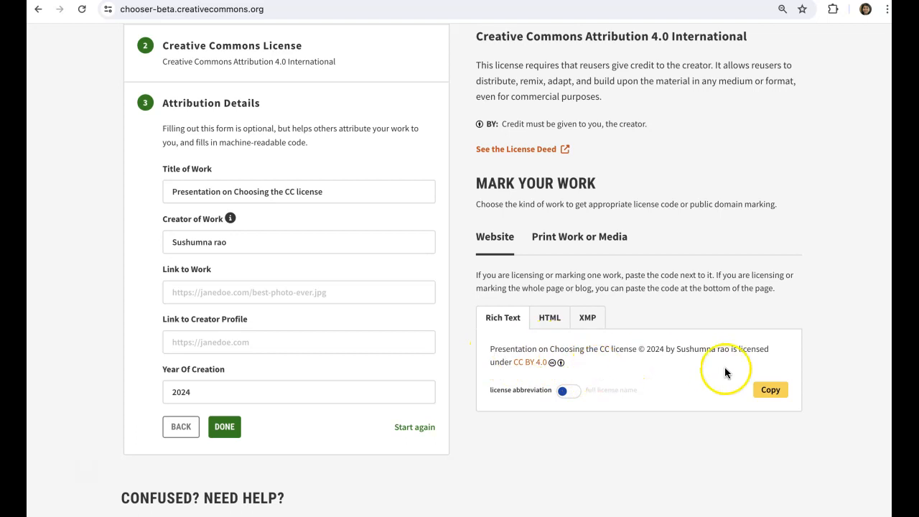
mouse_move(603, 372)
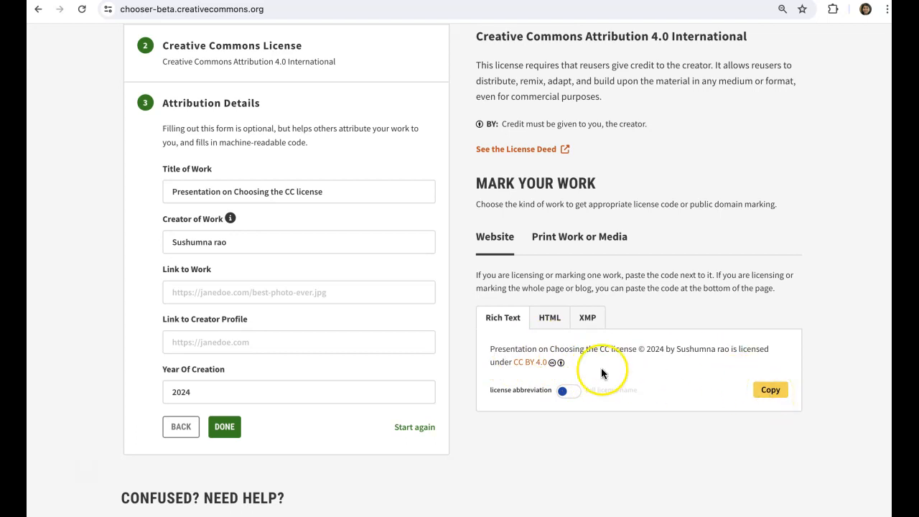
mouse_move(498, 250)
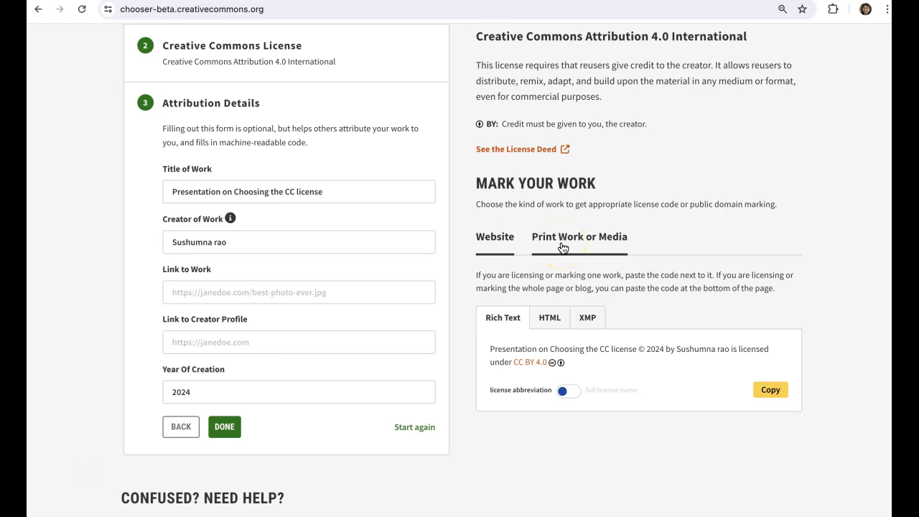
Copy the Print Work or Media attribution text and show it with the full license name
click(580, 235)
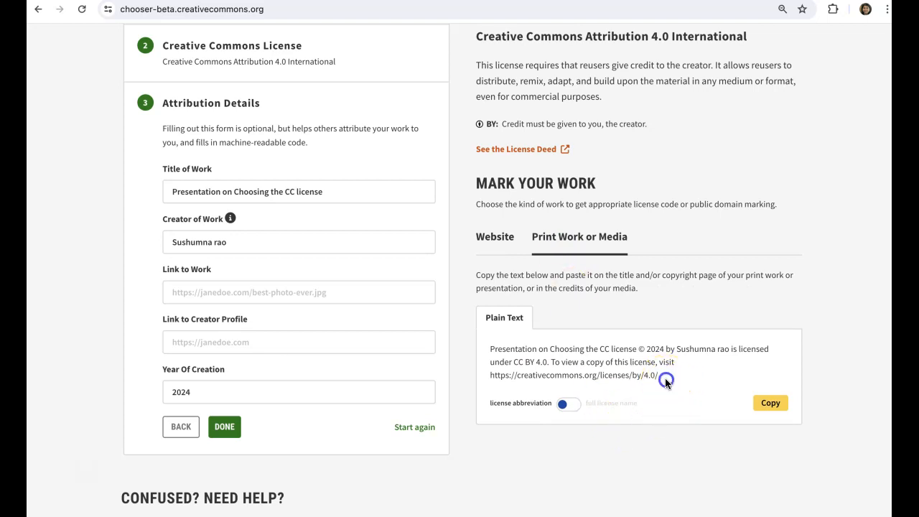
click(769, 402)
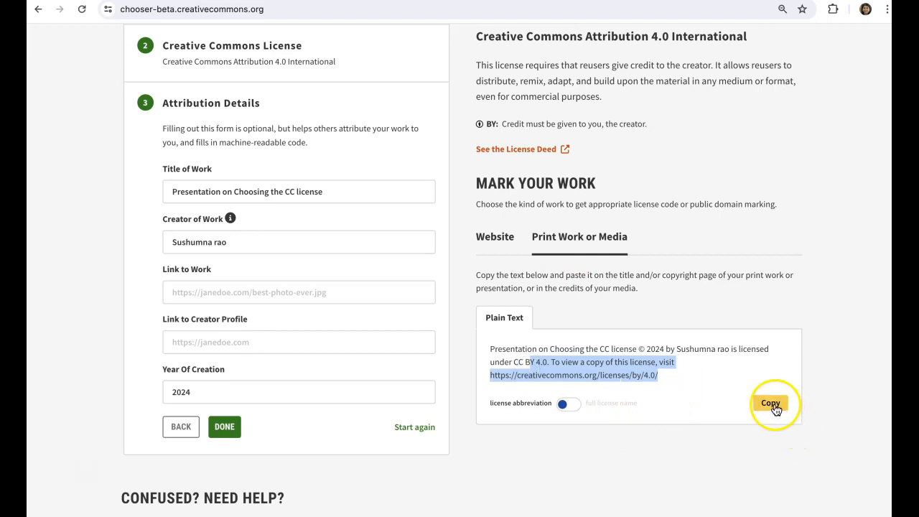
click(772, 403)
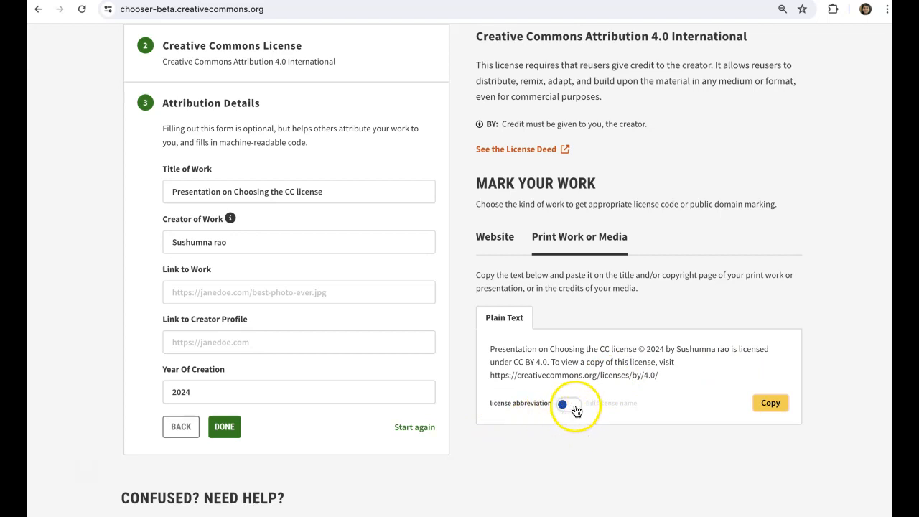
click(564, 402)
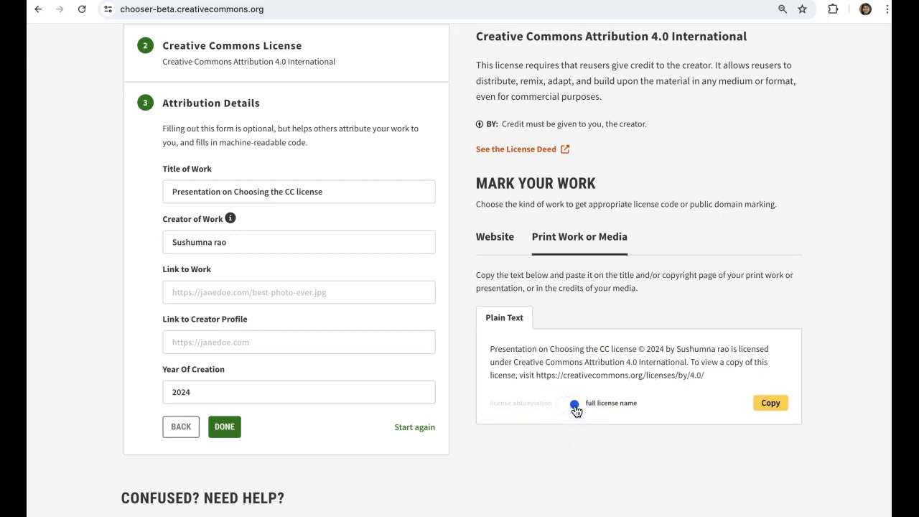
click(575, 402)
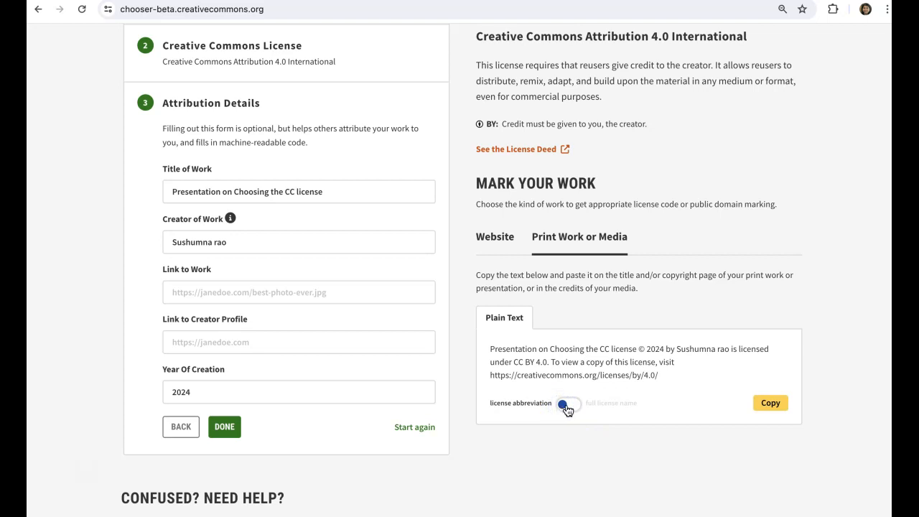
click(565, 404)
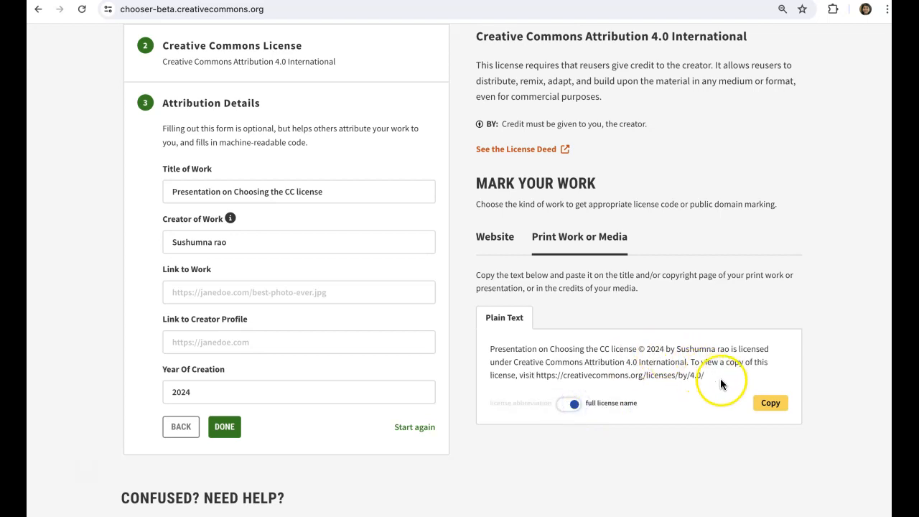
mouse_move(579, 336)
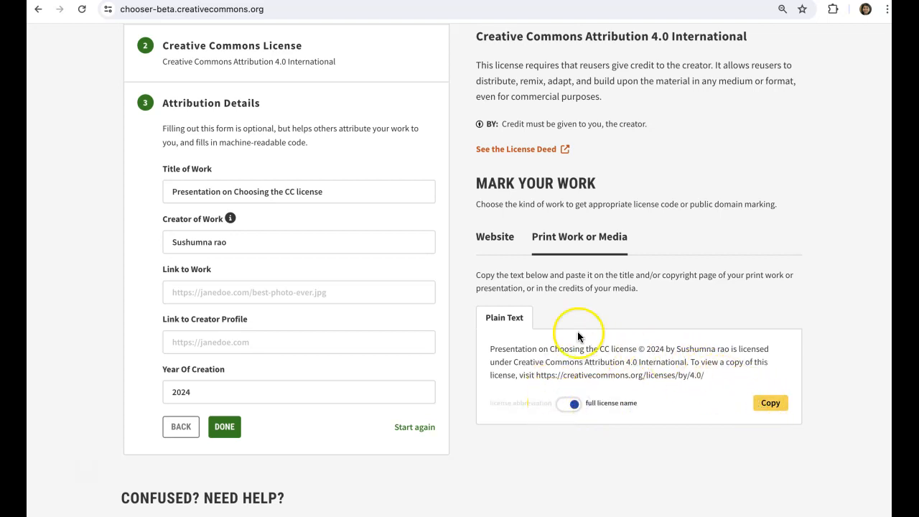
click(769, 402)
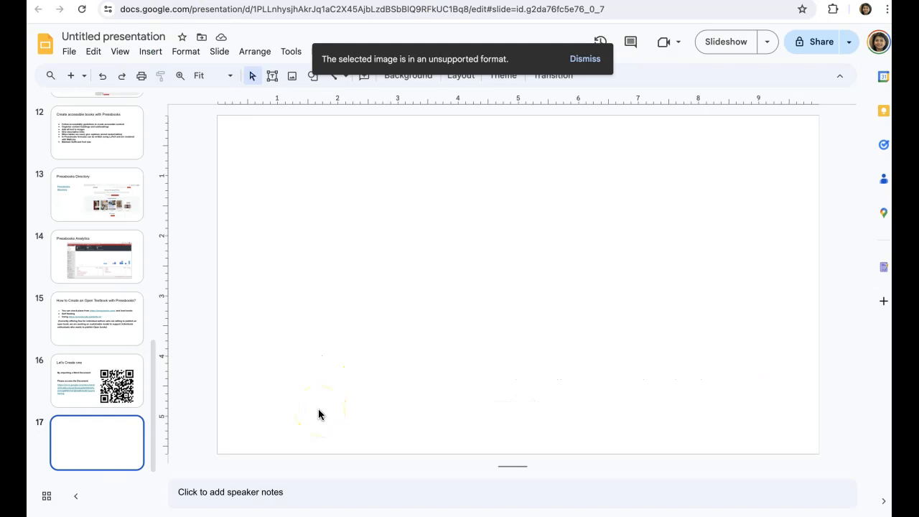
Paste the CC BY 4.0 attribution into a text box on slide 17 and widen it across the slide
text(Presentation on Choosing the CC license © 2024 by Sushumna rao is licensed under Creative Commons Attribution 4.0 International. To view a copy of this license, visit https://creativecommons.org/licenses/by/4.0/)
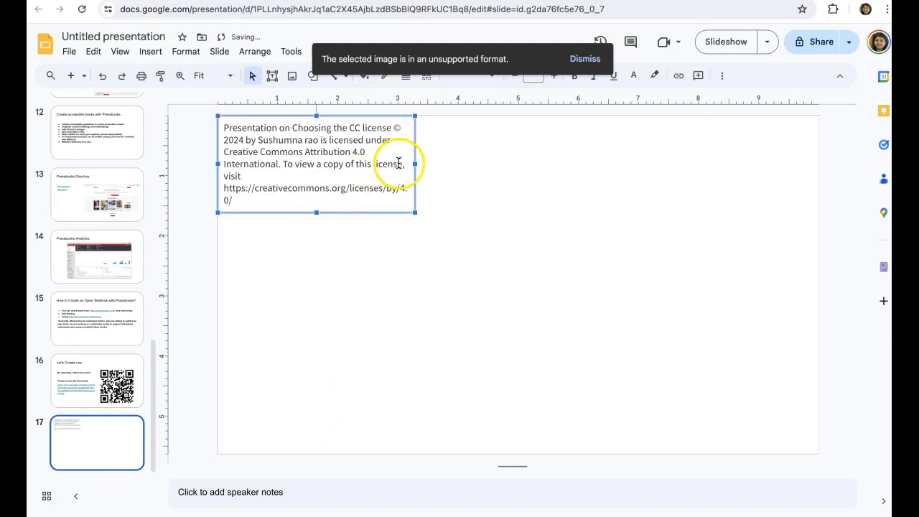
drag(415, 164, 678, 163)
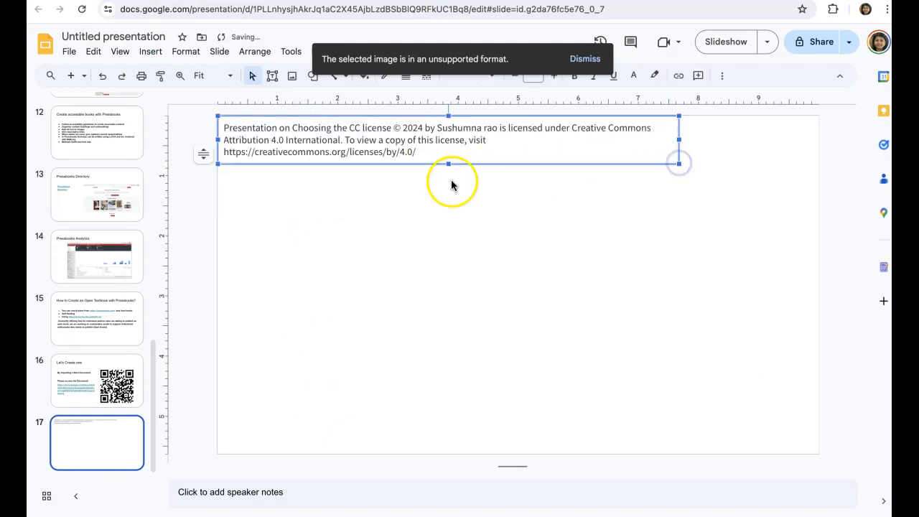
drag(451, 181, 506, 443)
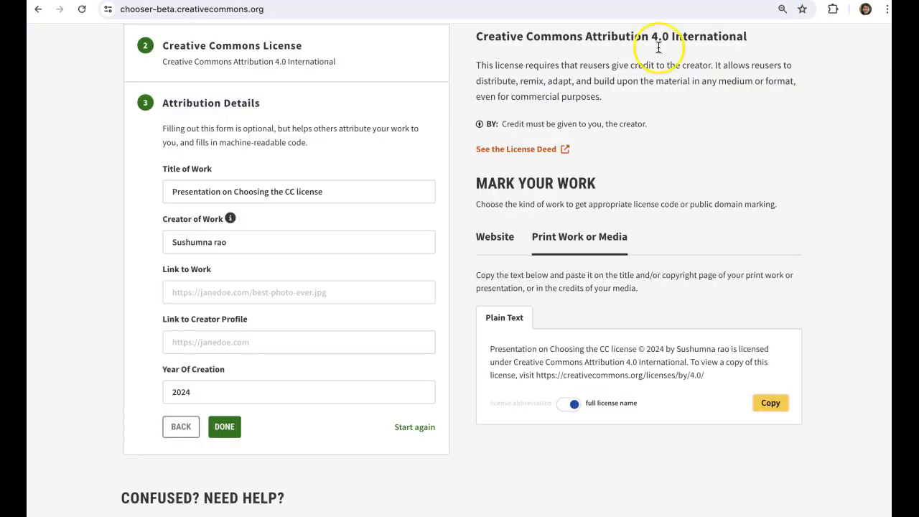
Copy the Website rich-text attribution, then restart the chooser with Start again
click(494, 235)
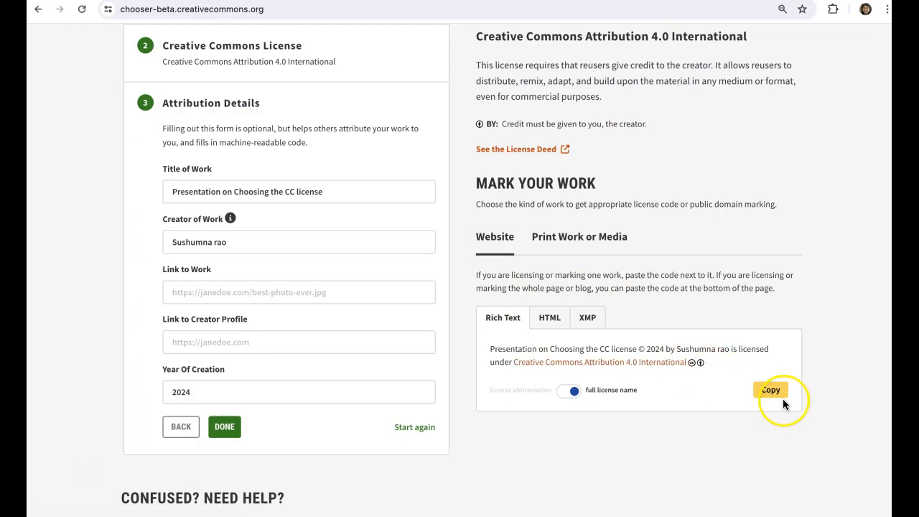
click(772, 391)
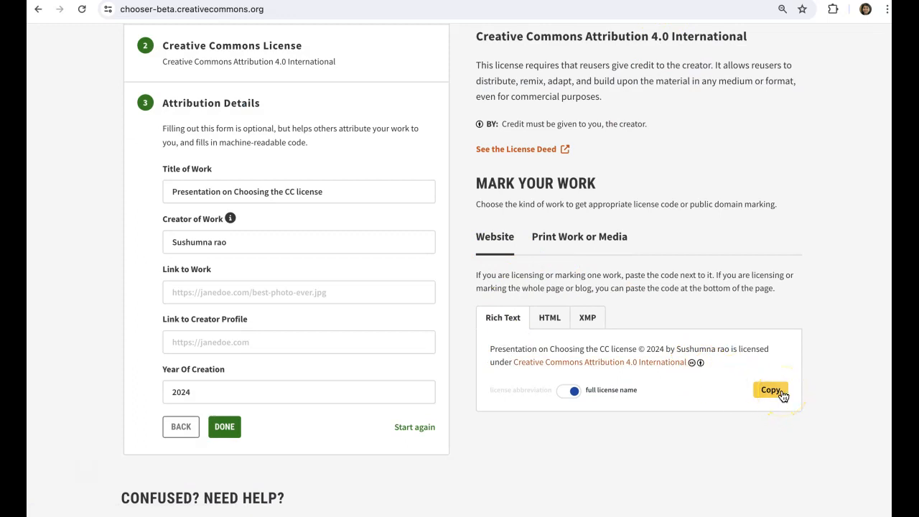
click(774, 390)
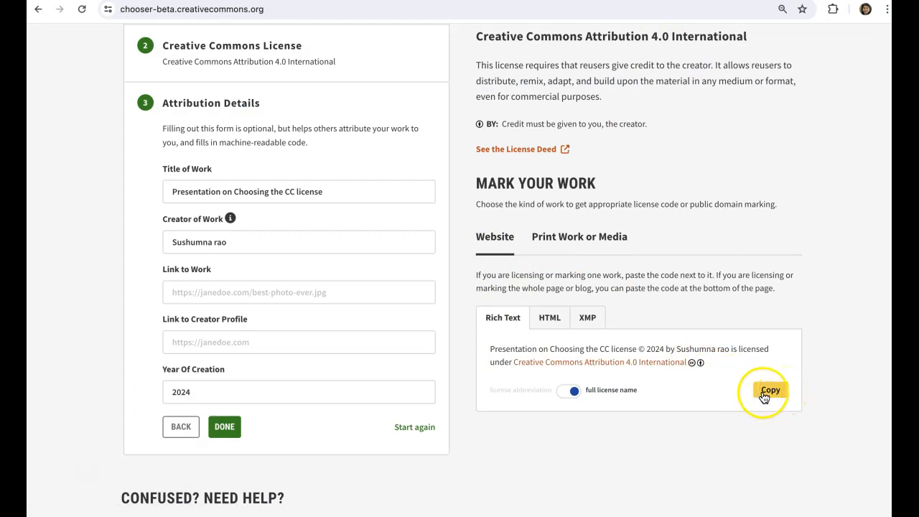
click(773, 389)
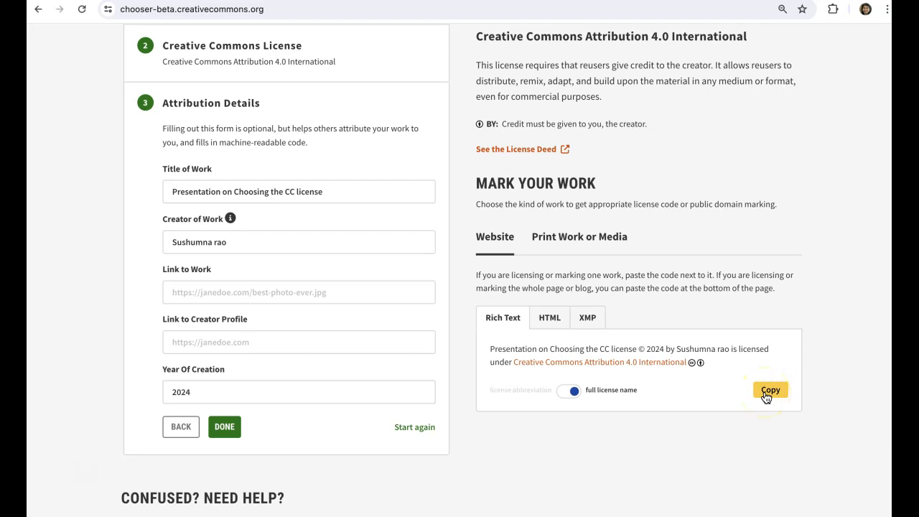
click(770, 389)
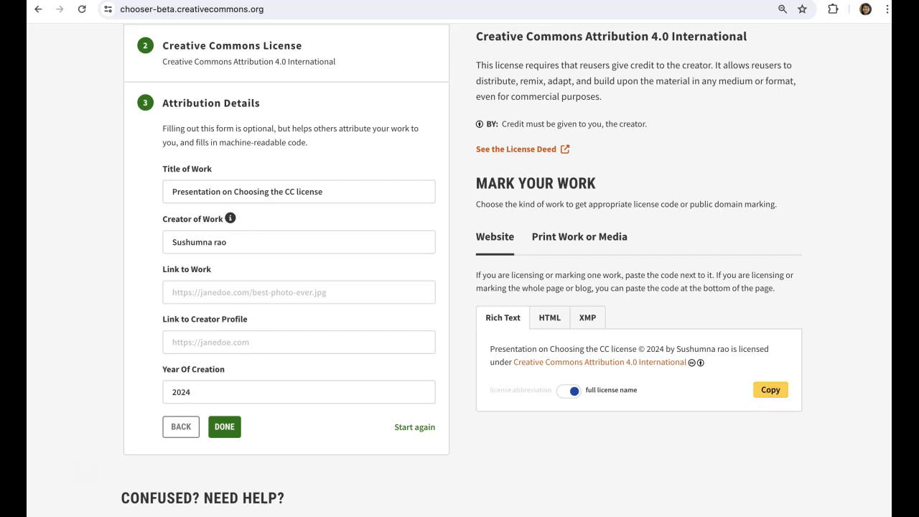
click(414, 426)
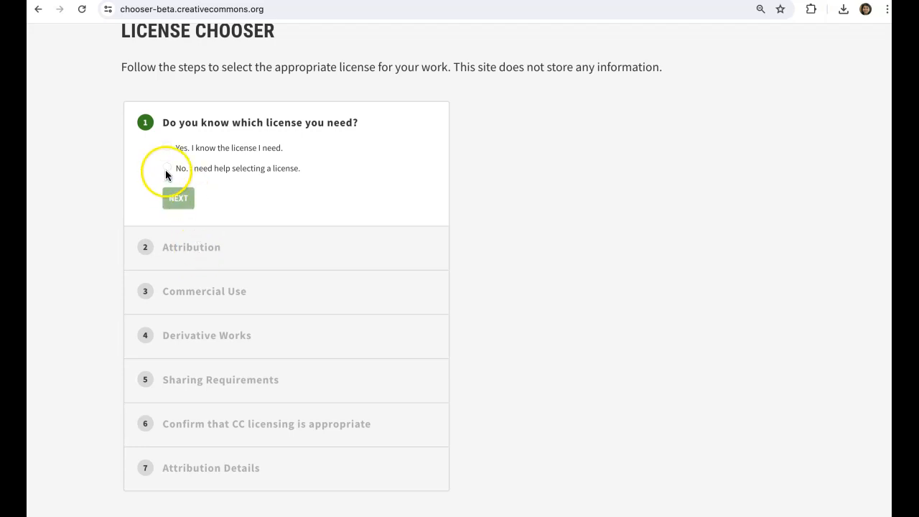
Answer 'No, I need help selecting a license' and move to the attribution question
click(166, 170)
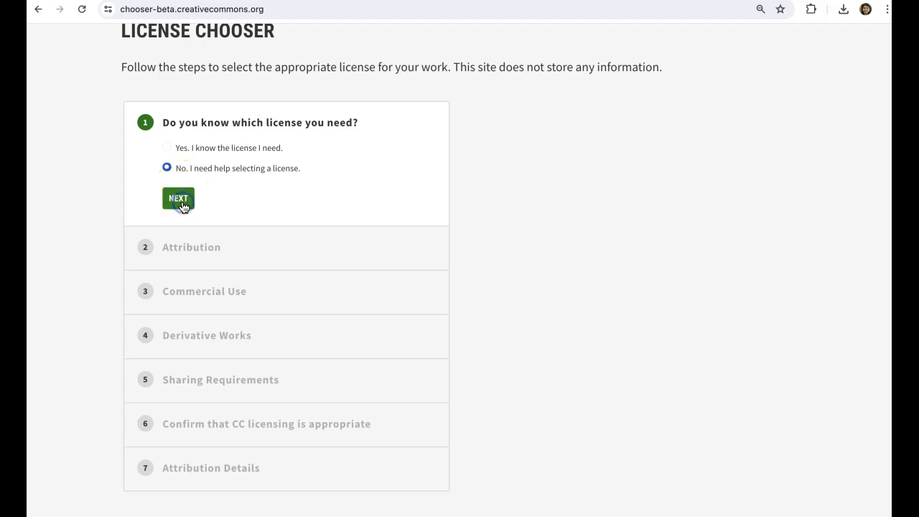
click(178, 198)
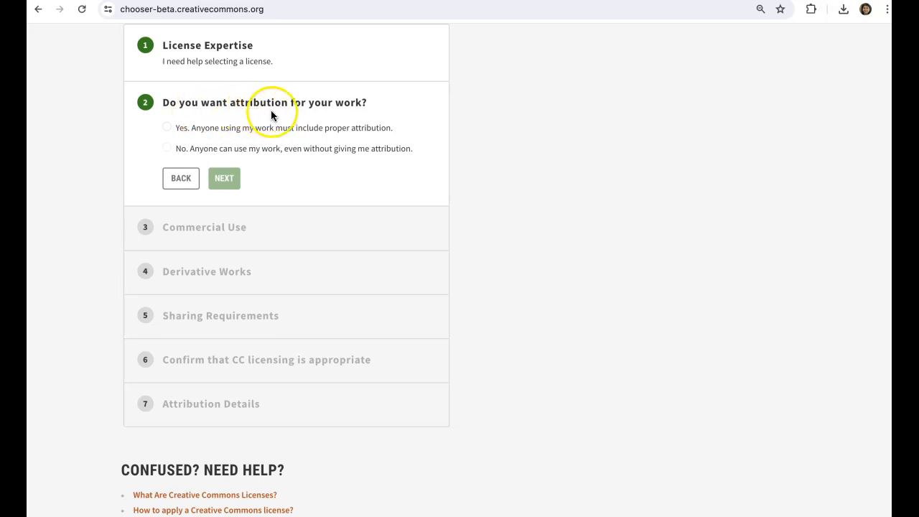
mouse_move(233, 130)
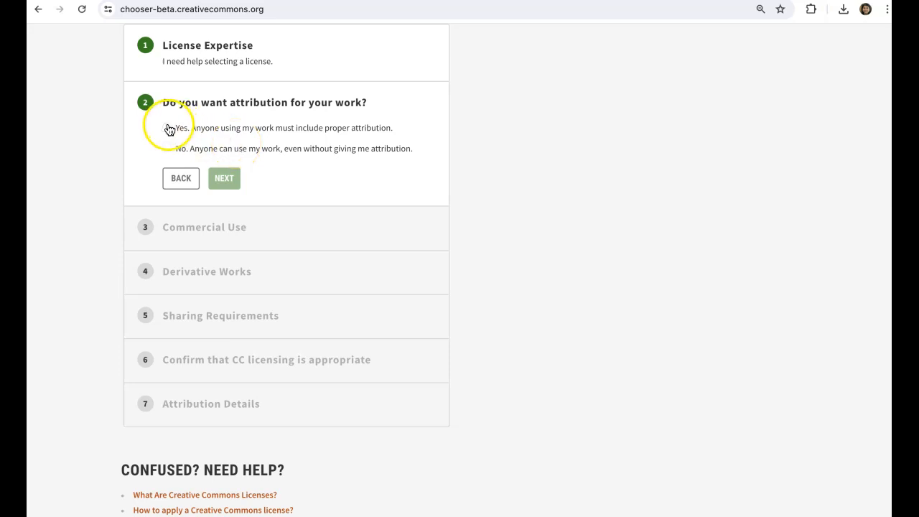
Require attribution for the work (trying the other option briefly) and continue to commercial use
click(166, 128)
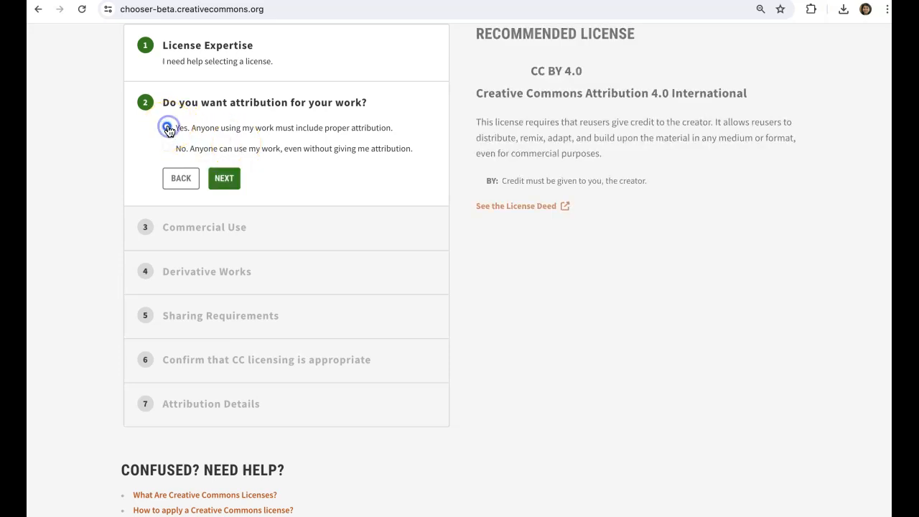
click(166, 126)
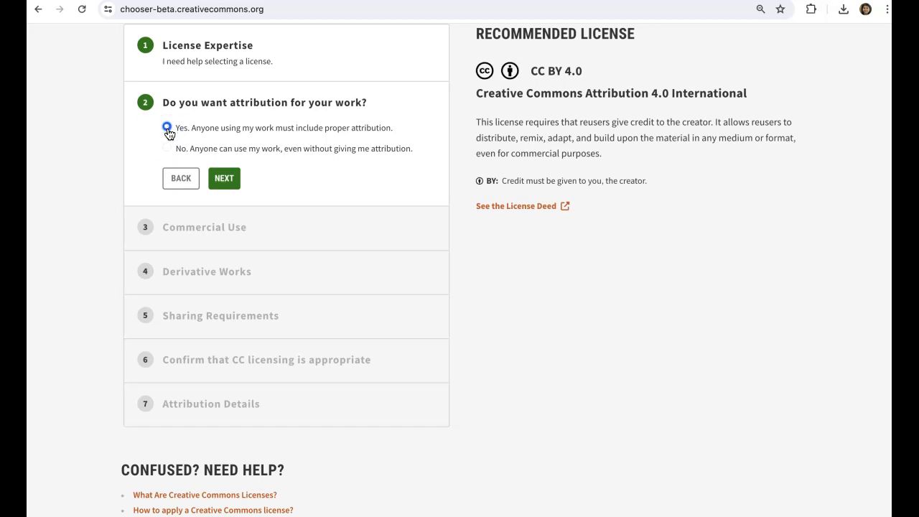
click(166, 148)
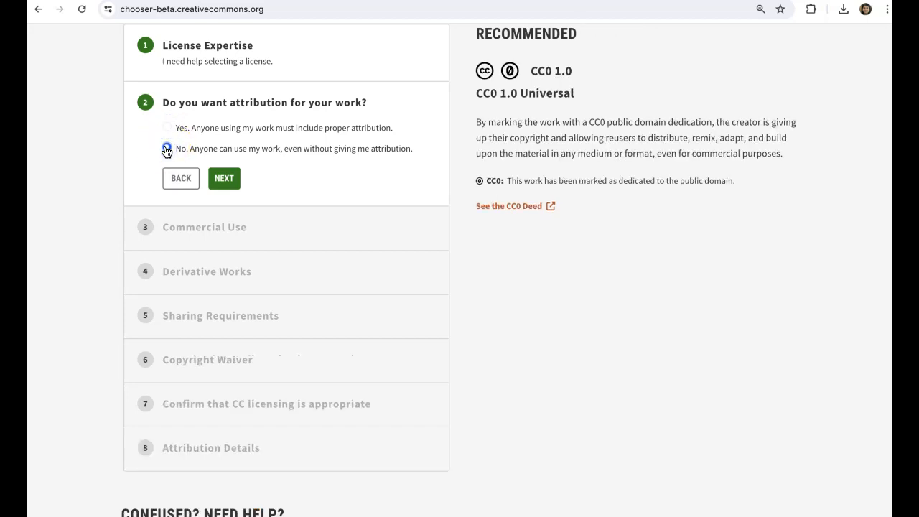
click(167, 127)
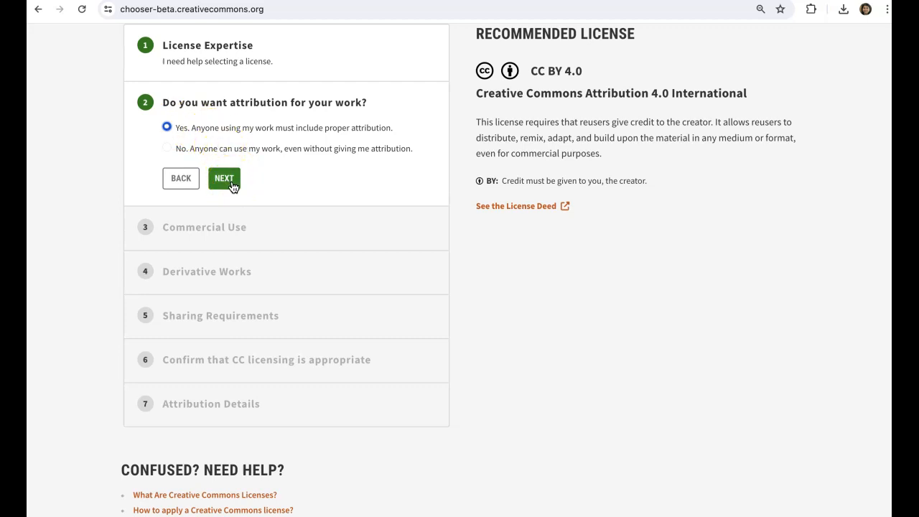
click(224, 178)
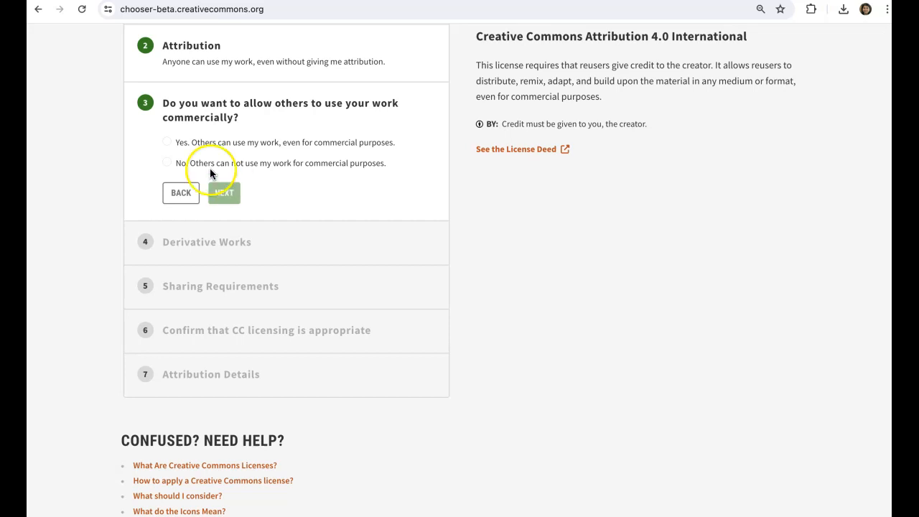
Allow others to use the work even commercially, keeping CC BY 4.0, and continue
click(166, 142)
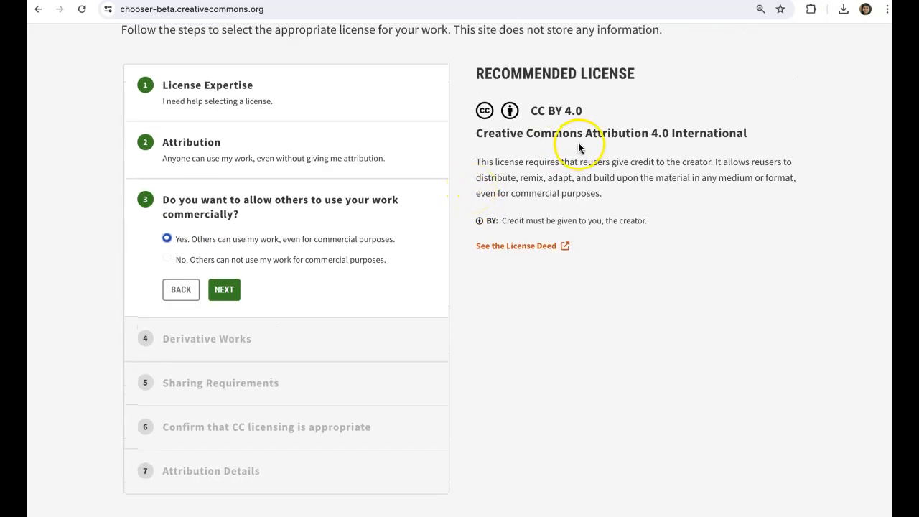
click(166, 260)
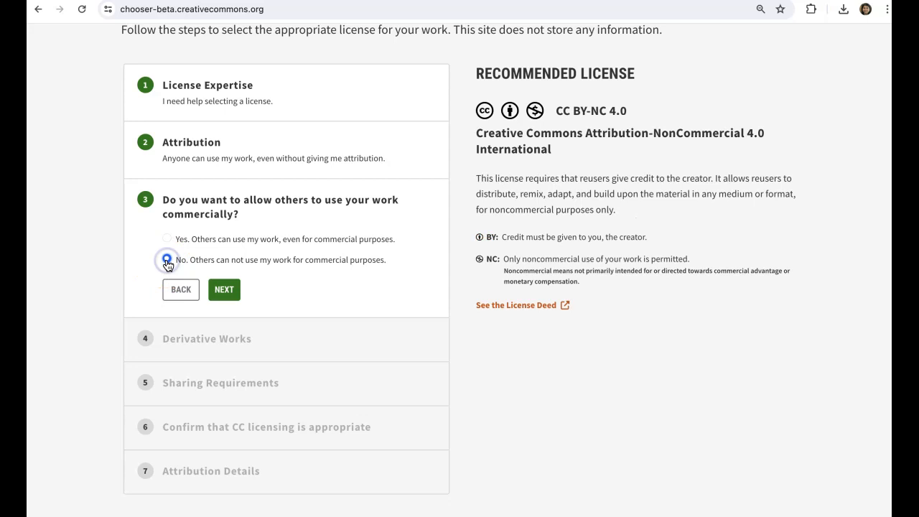
click(167, 238)
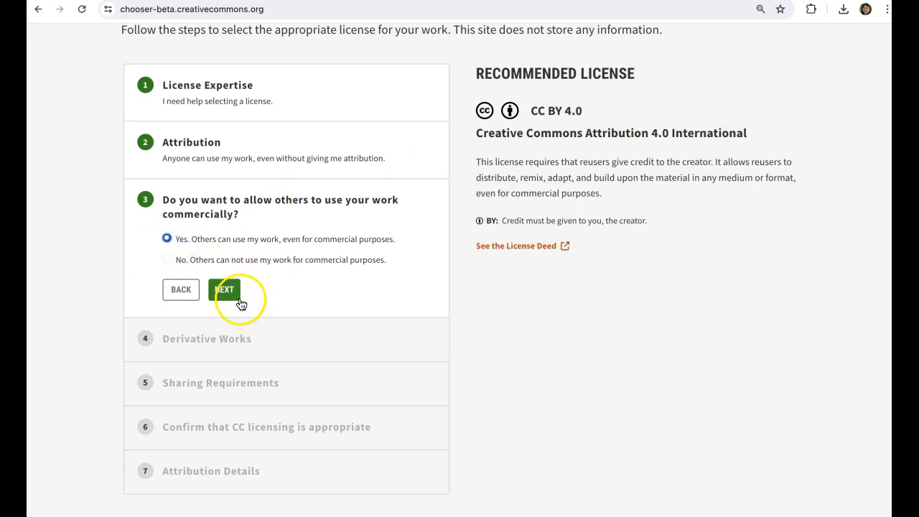
click(224, 290)
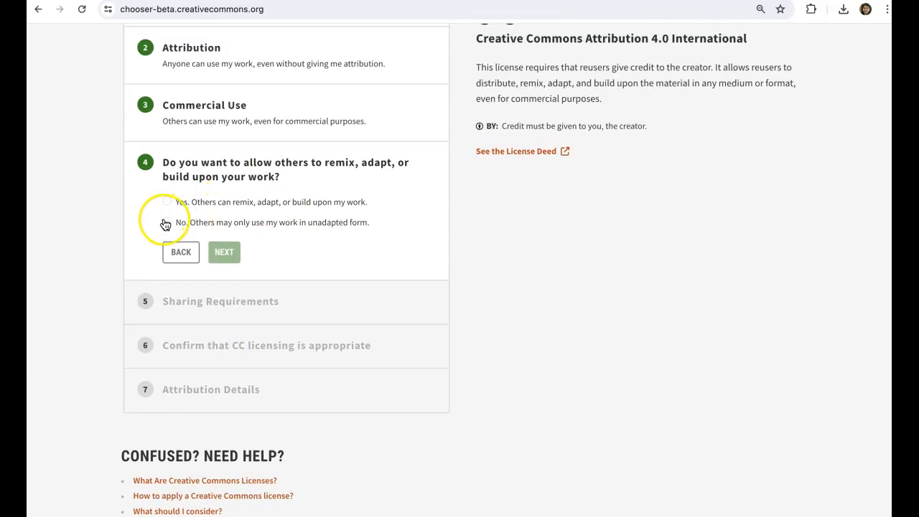
Allow others to remix, adapt or build upon the work and continue to sharing requirements
click(166, 221)
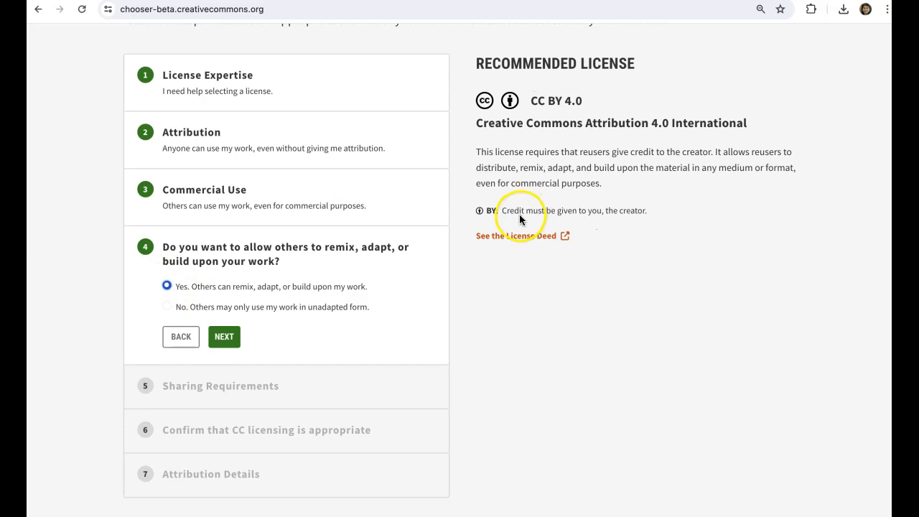
scroll(down, 3)
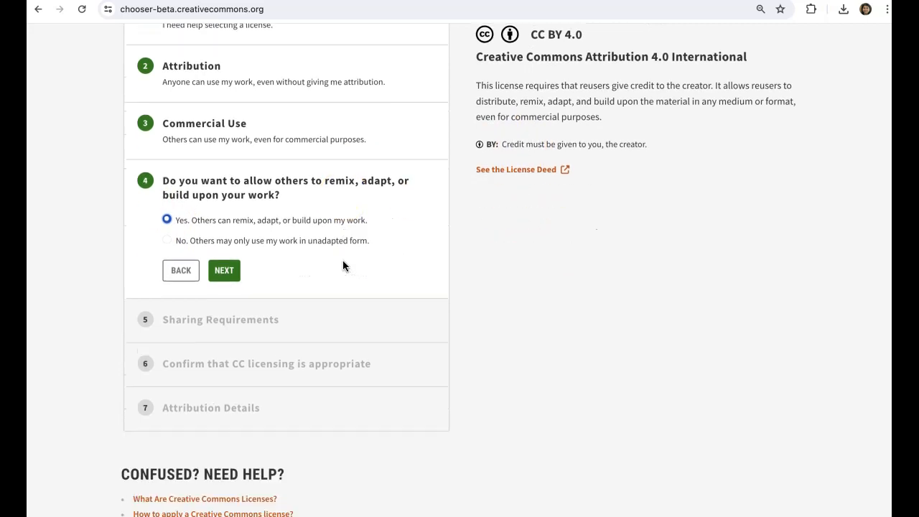
click(224, 270)
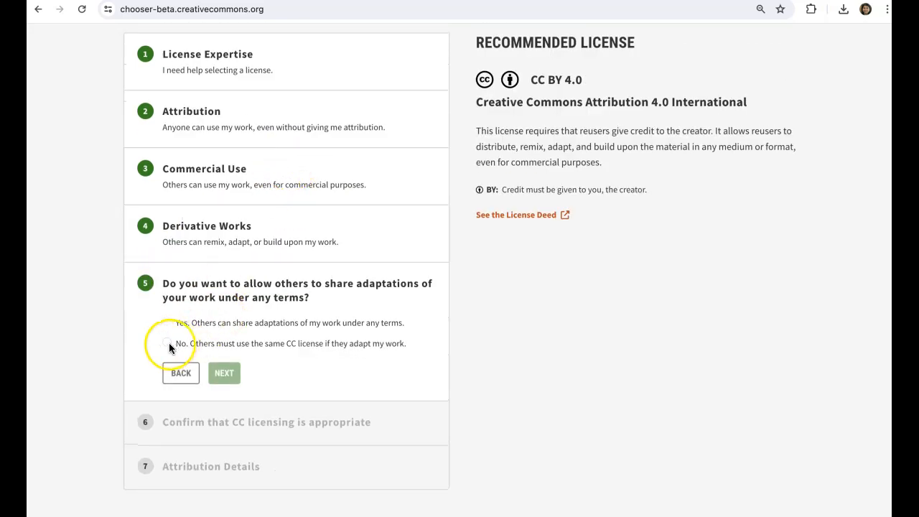
Let others share adaptations under any terms and continue to the CC licensing confirmation
click(167, 343)
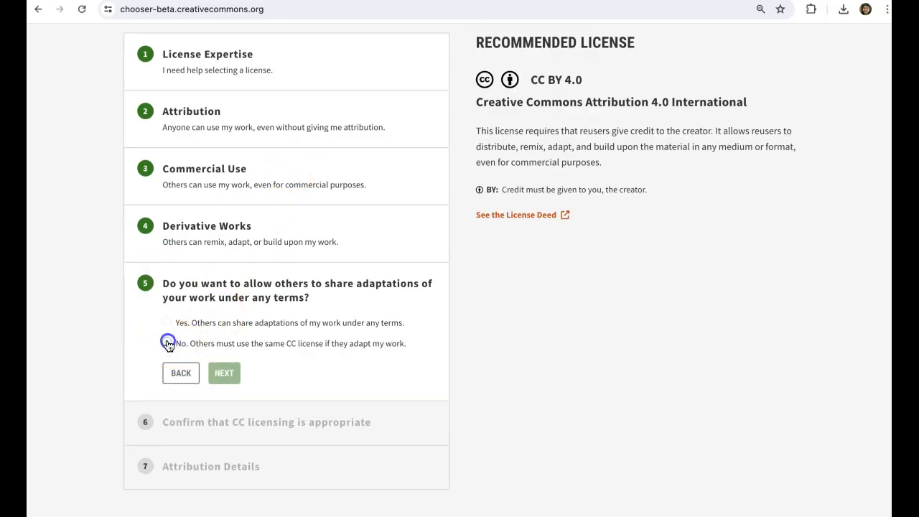
click(167, 344)
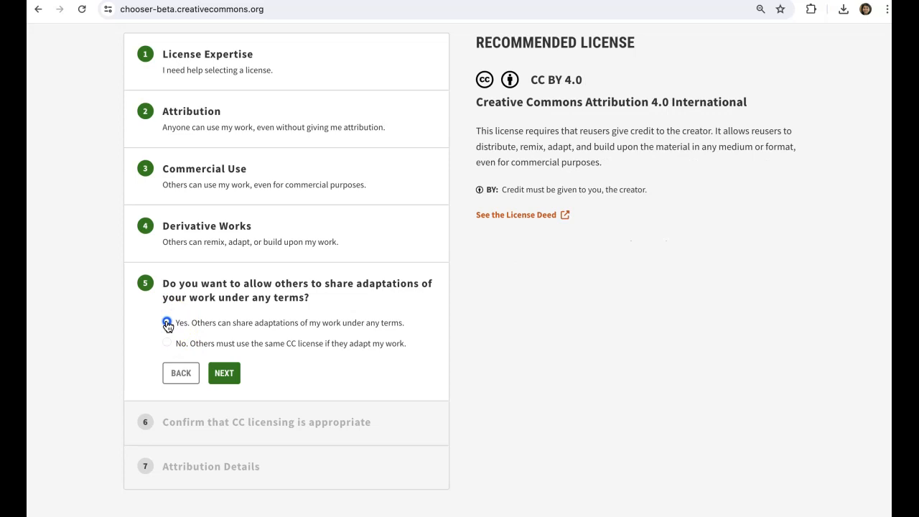
click(224, 373)
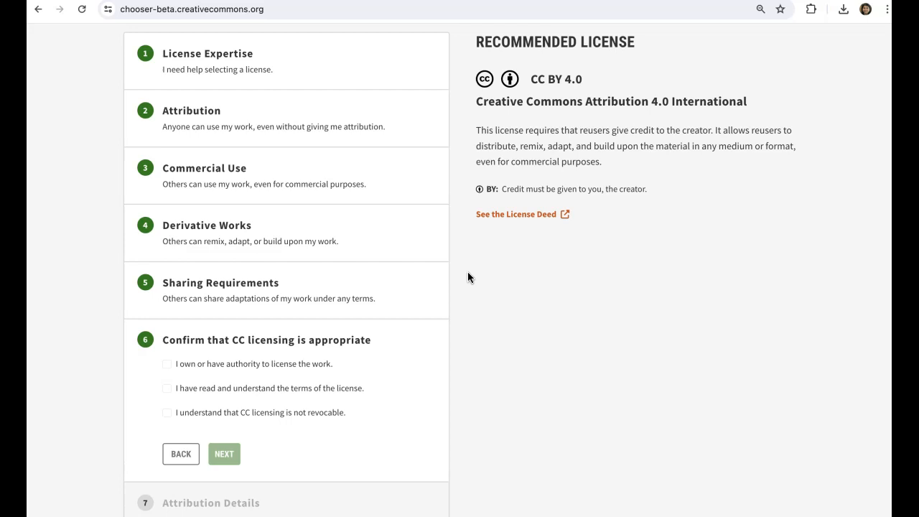
mouse_move(525, 247)
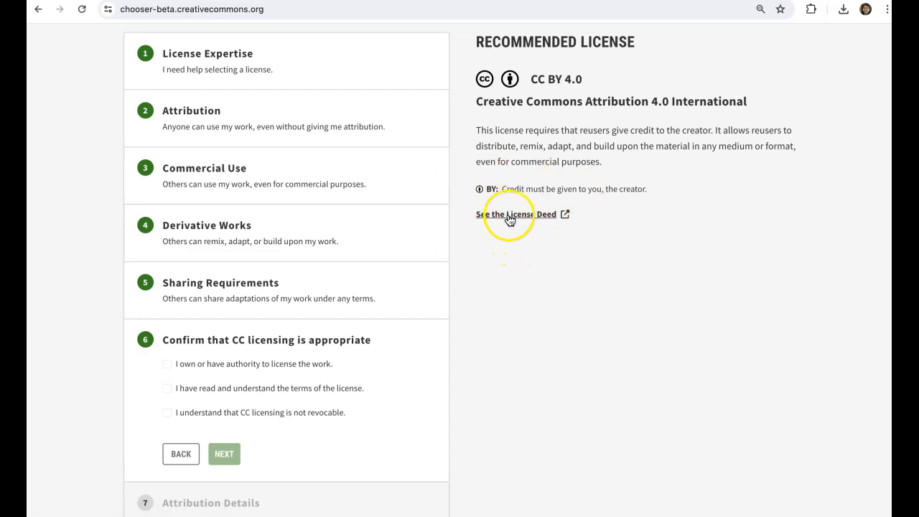
Confirm that CC licensing is not revocable and proceed to Attribution Details
scroll(down, 3)
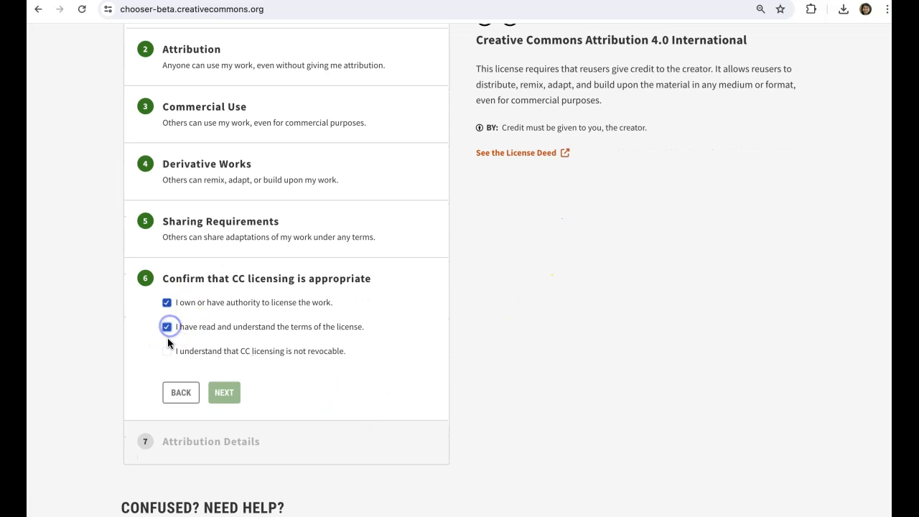
click(166, 352)
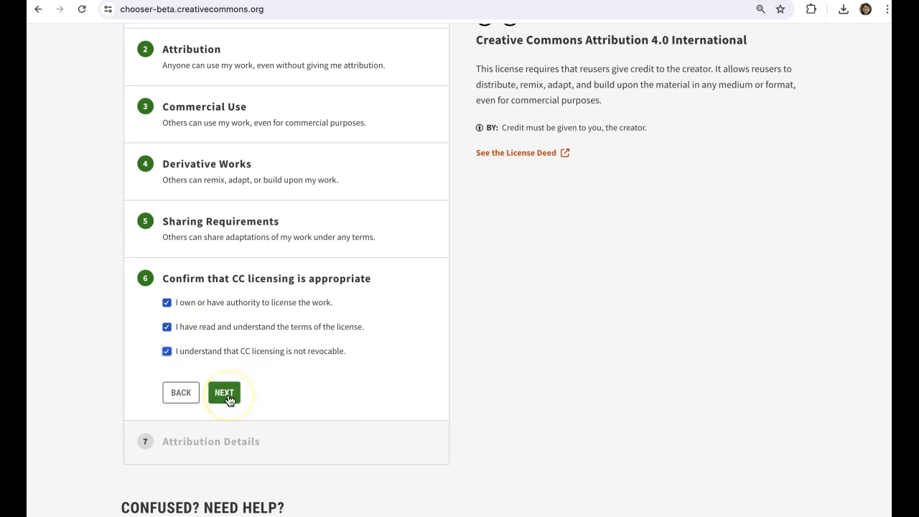
click(224, 392)
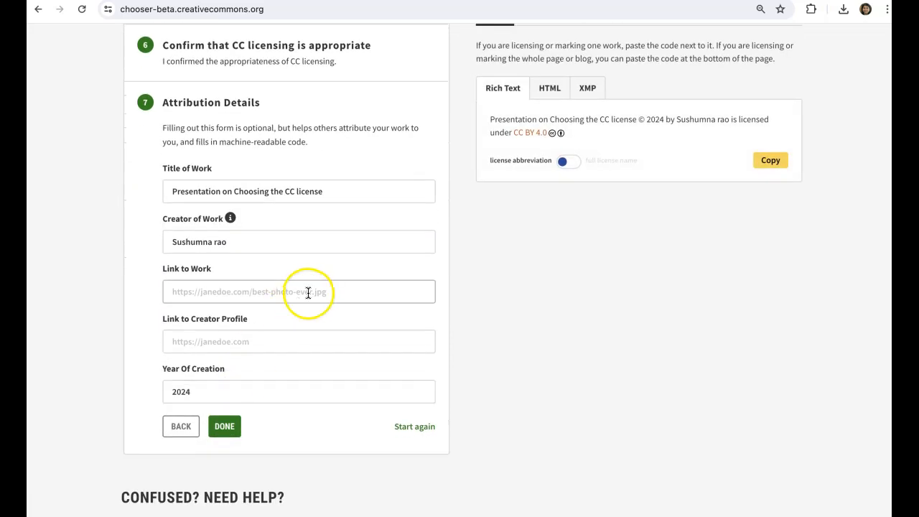